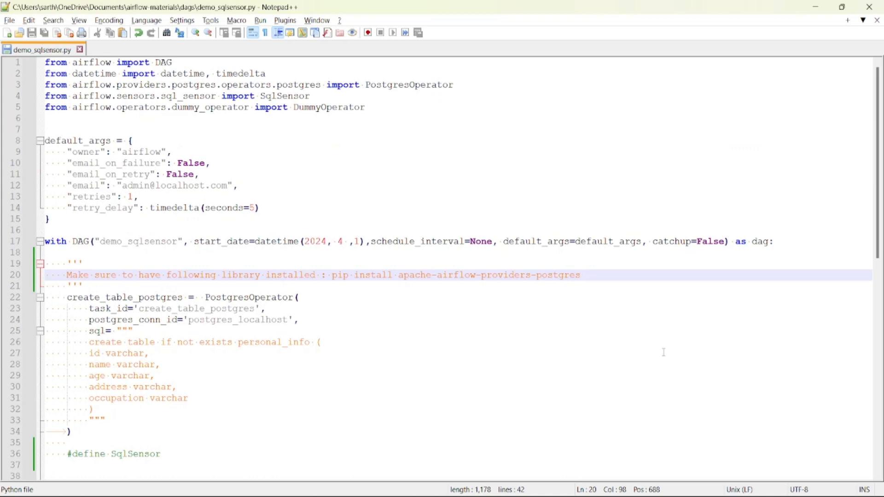
mouse_move(487, 242)
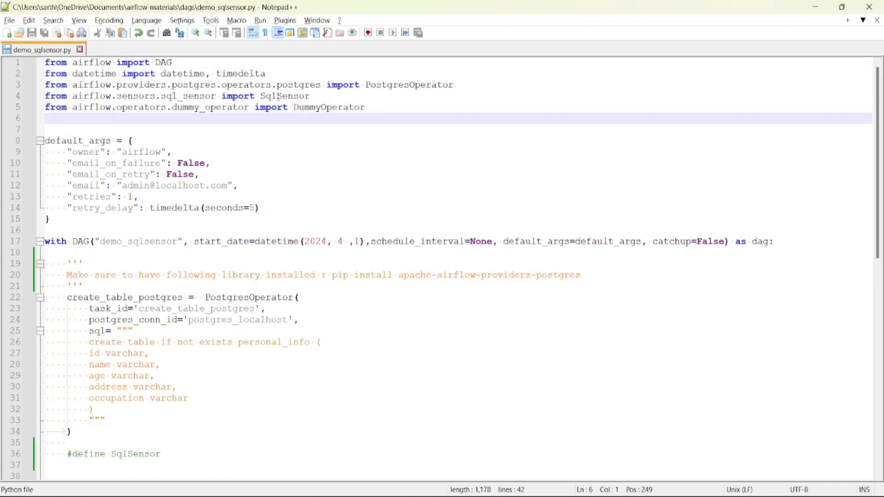
Step: Highlight DAG, demo_sqlsensor, start_date and schedule_interval in the DAG's with statement
double_click(284, 96)
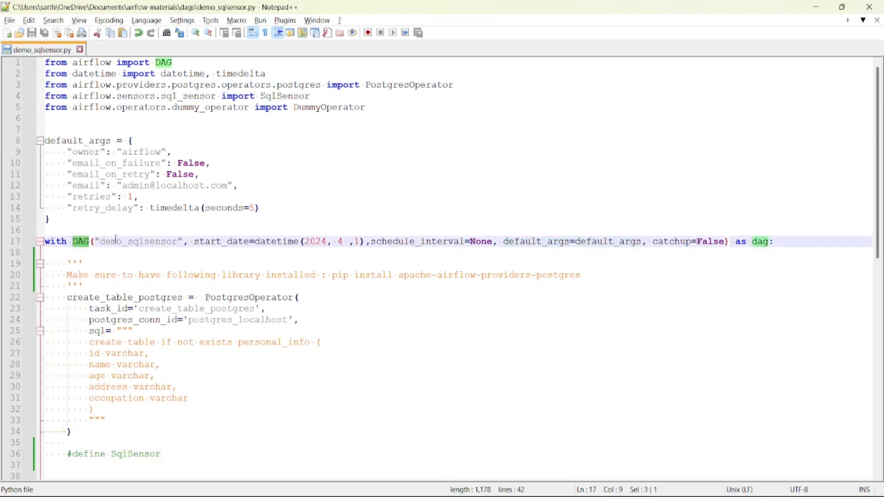
double_click(138, 241)
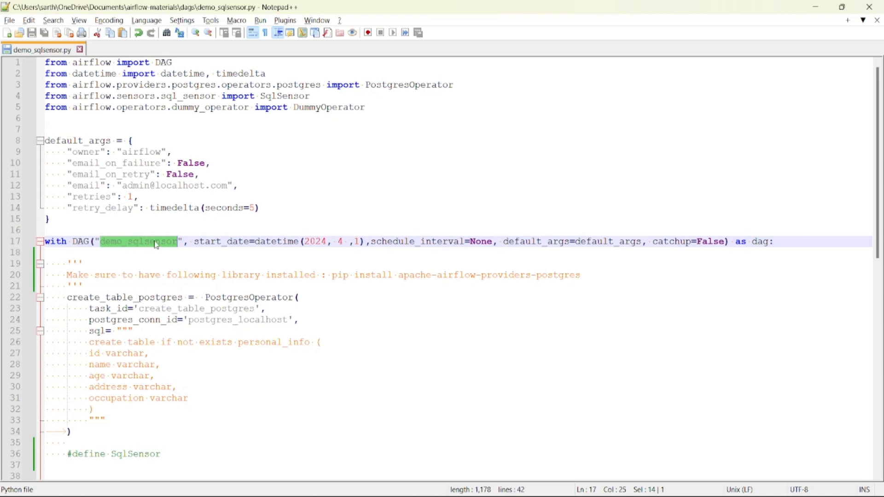
double_click(221, 241)
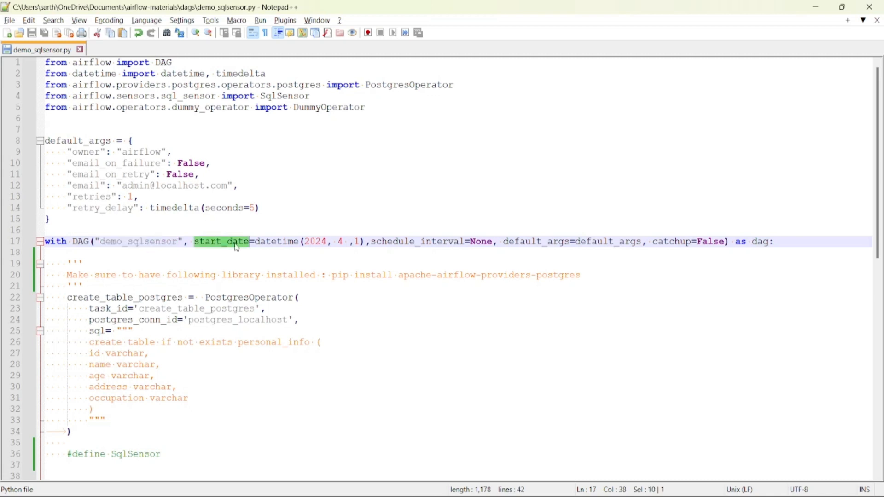
double_click(417, 242)
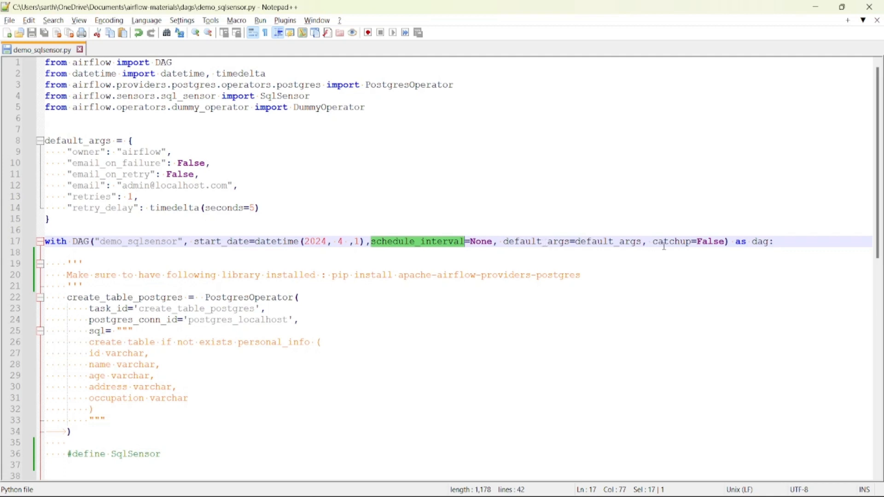
scroll("down", 3)
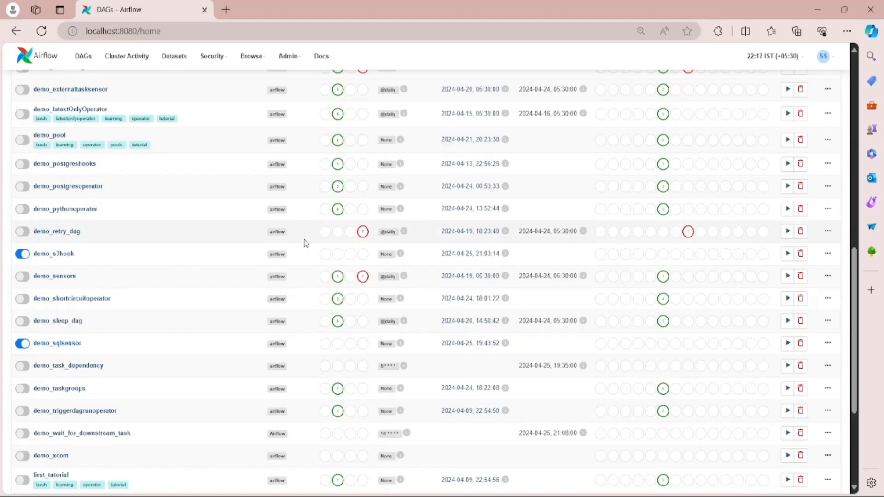
Step: Open Admin > Connections in a new tab and edit the postgres_localhost record
left_click(288, 55)
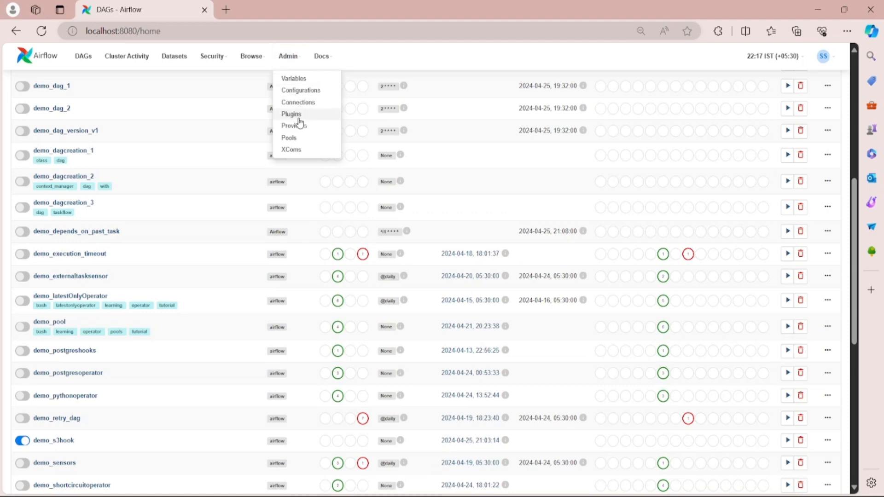
right_click(298, 103)
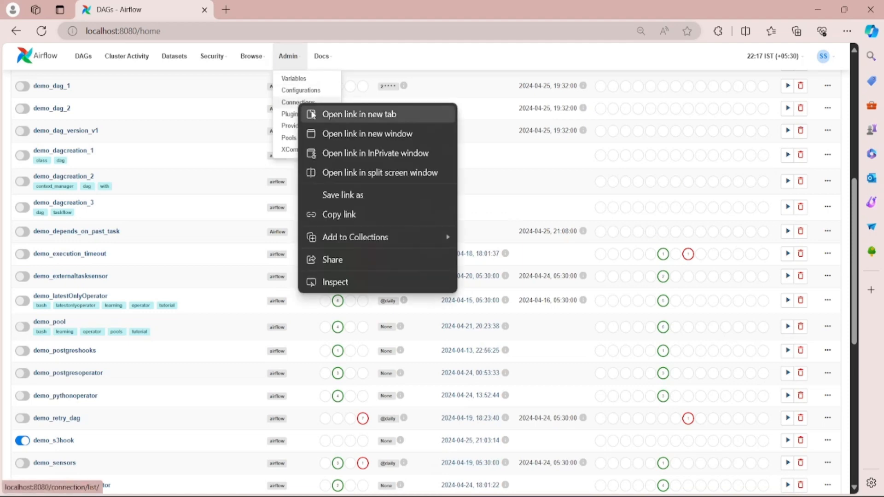
left_click(358, 113)
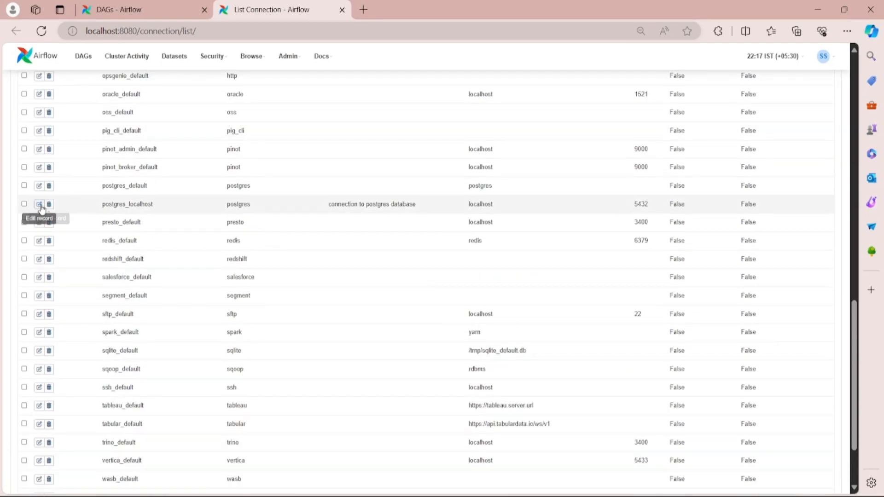
left_click(39, 204)
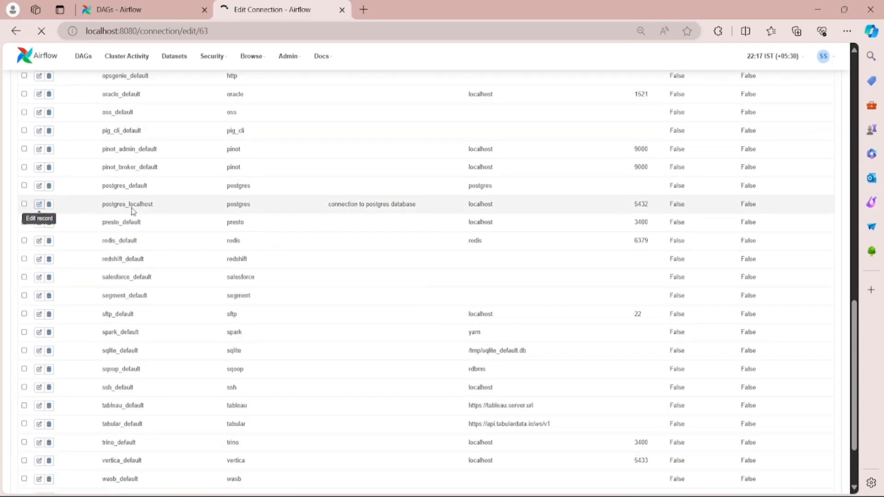
Step: Review postgres_localhost: host localhost, database my_db, login postgres, port 5432
left_click(39, 204)
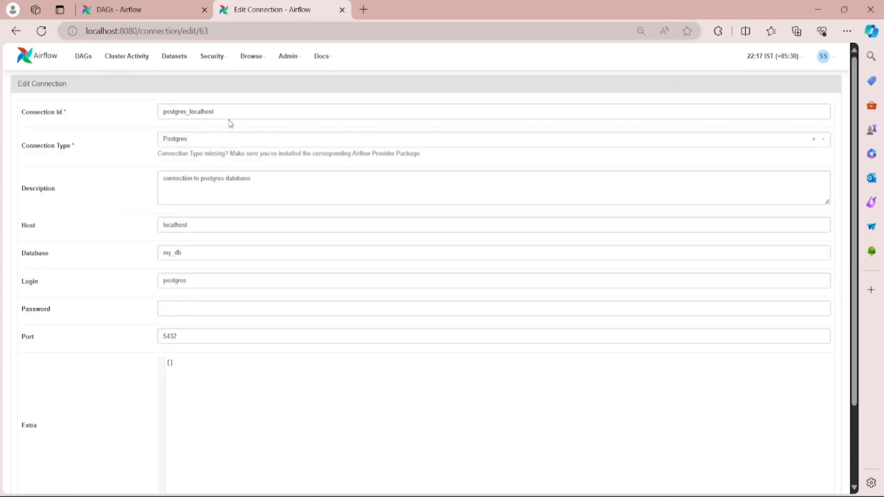
mouse_move(25, 155)
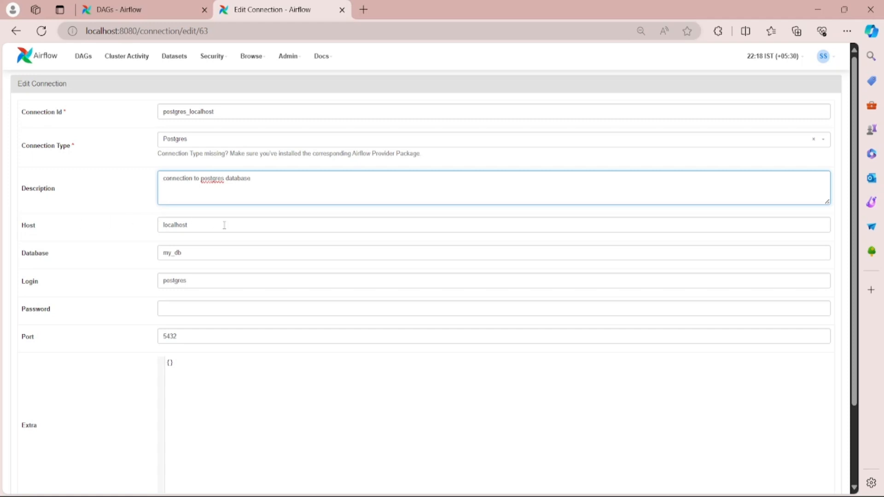
mouse_move(41, 256)
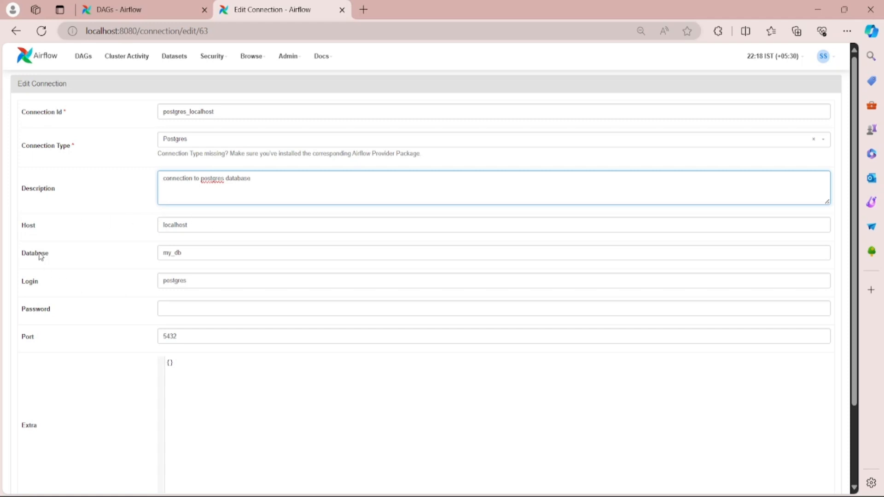
mouse_move(130, 240)
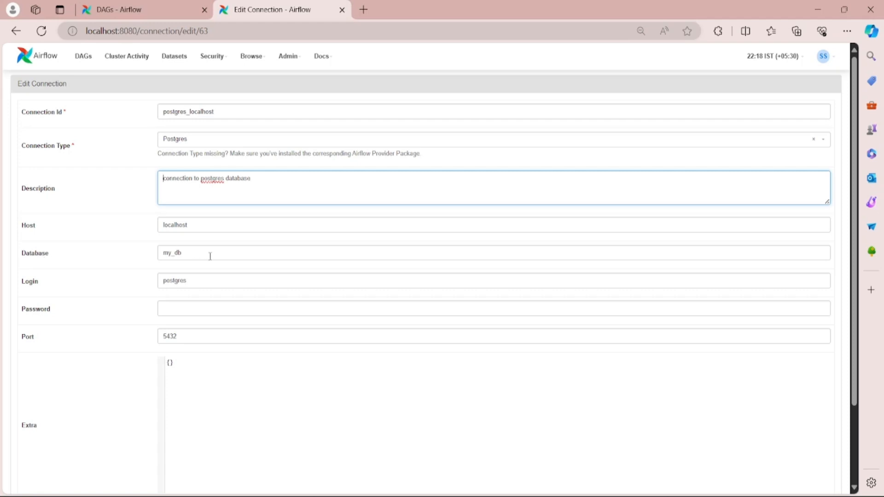
mouse_move(25, 286)
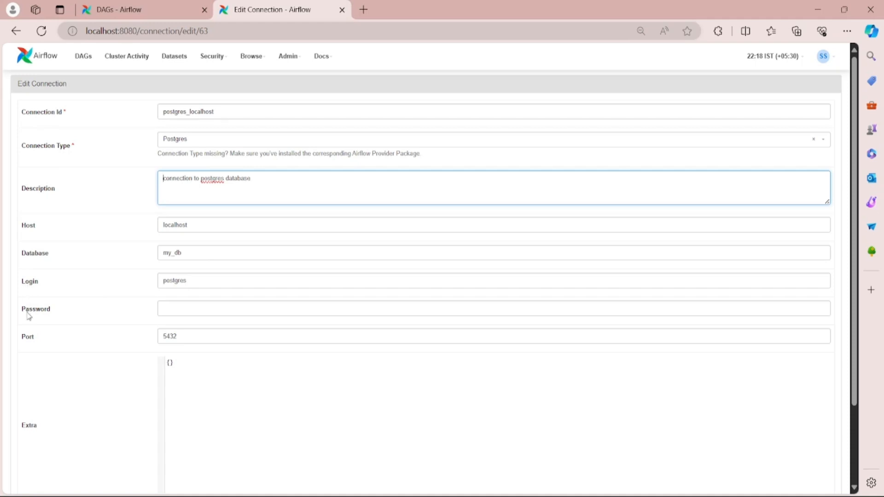
mouse_move(144, 320)
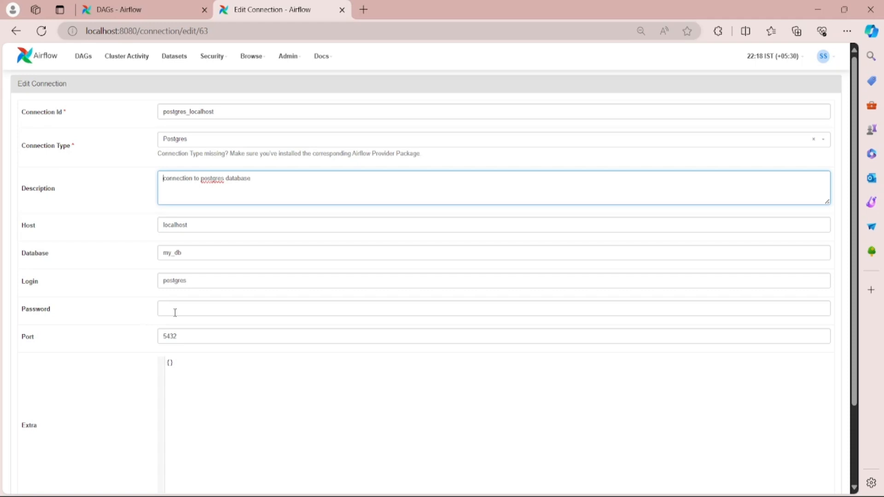
mouse_move(48, 341)
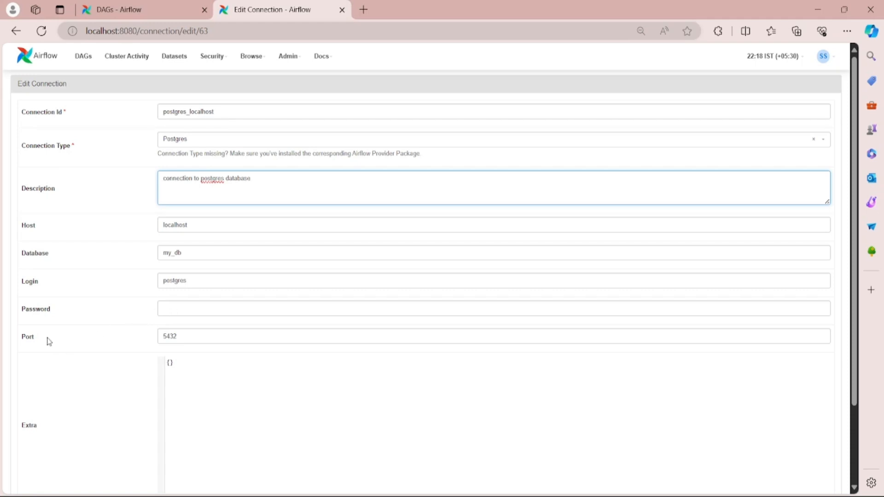
mouse_move(30, 341)
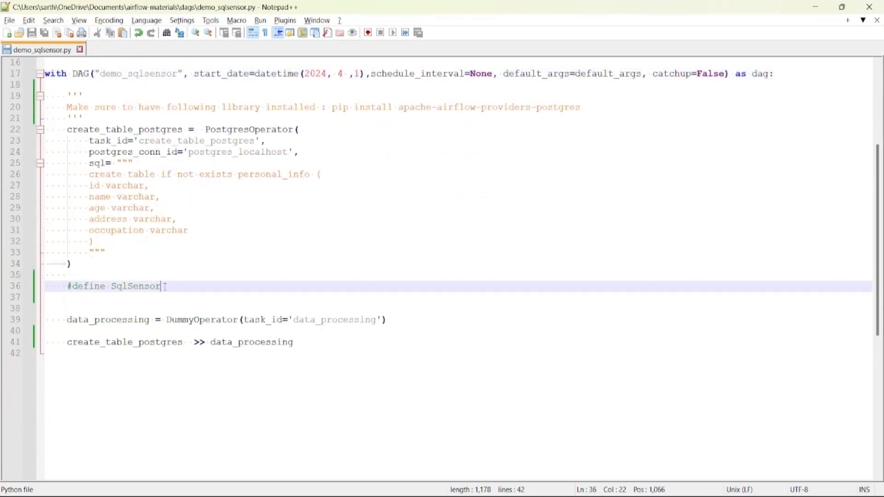
Step: Define check_records_exists = SqlSensor and give it task_id 'SqlSensor'
key("enter")
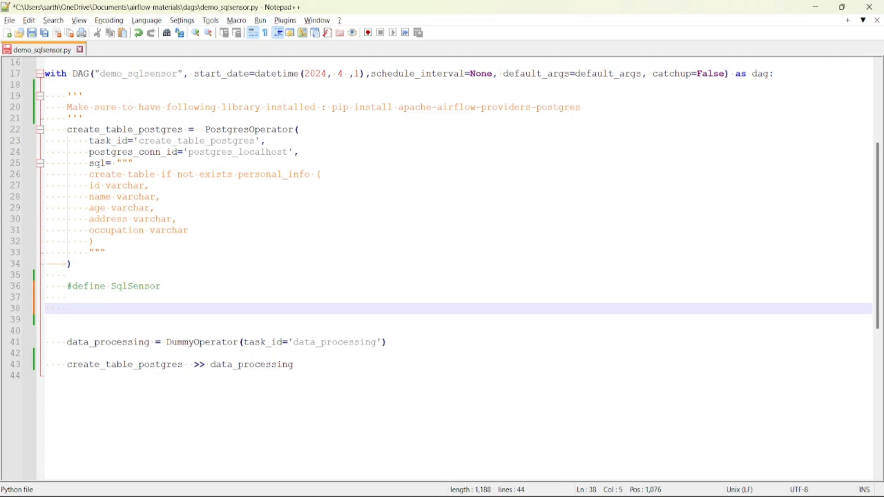
type("check")
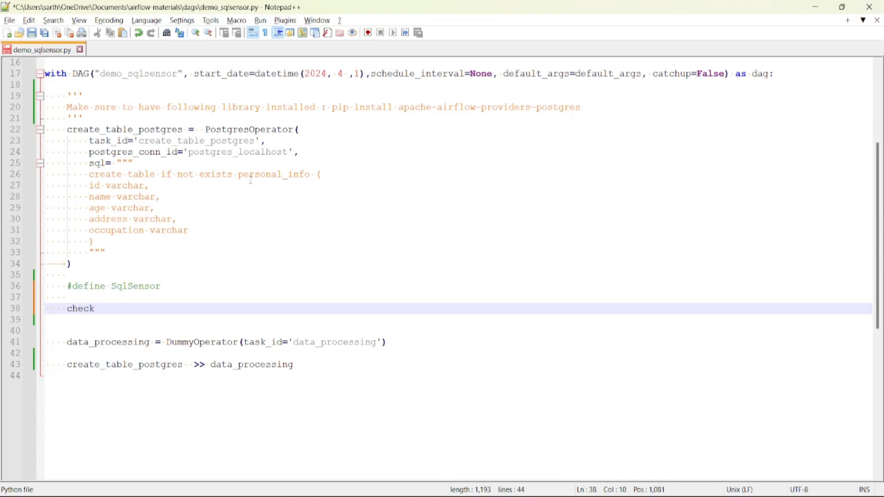
type("_red")
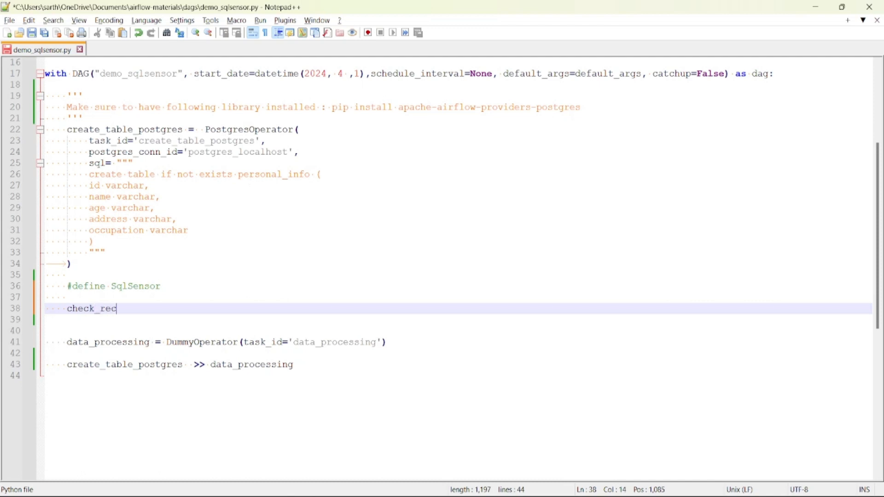
type("ords_exist")
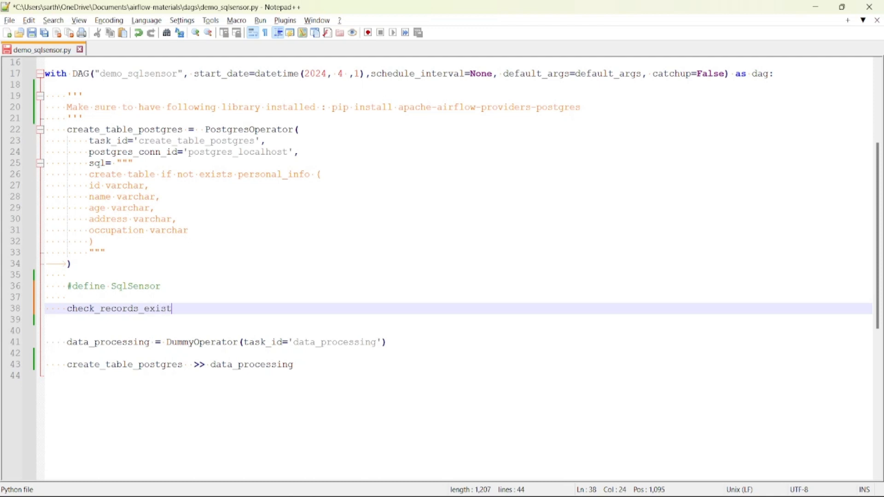
type("s =")
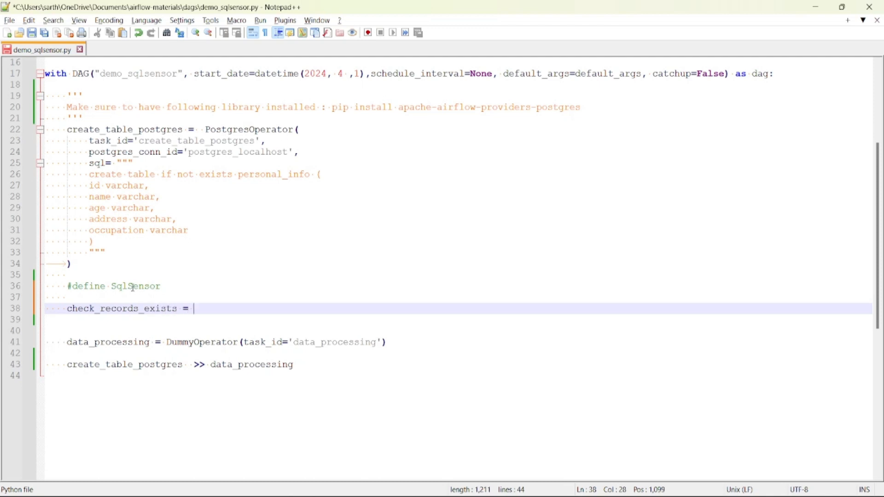
type("SqlSensor(")
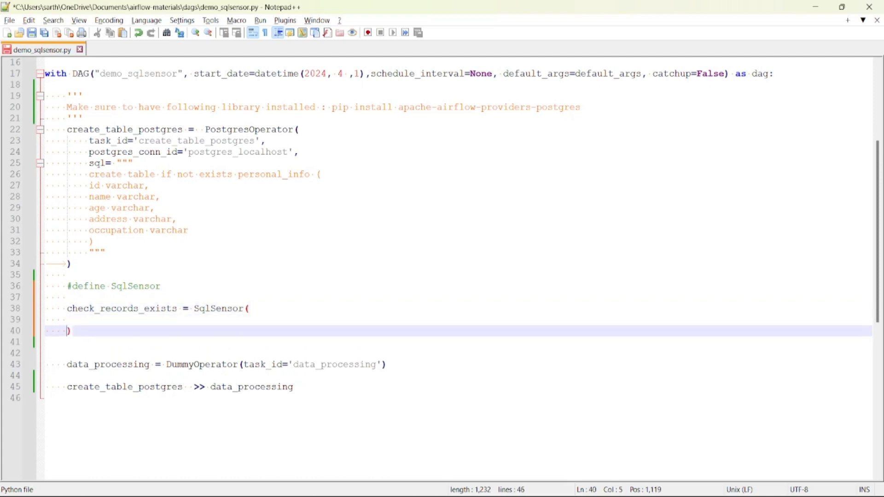
type("task_id = 'SqlSensor',")
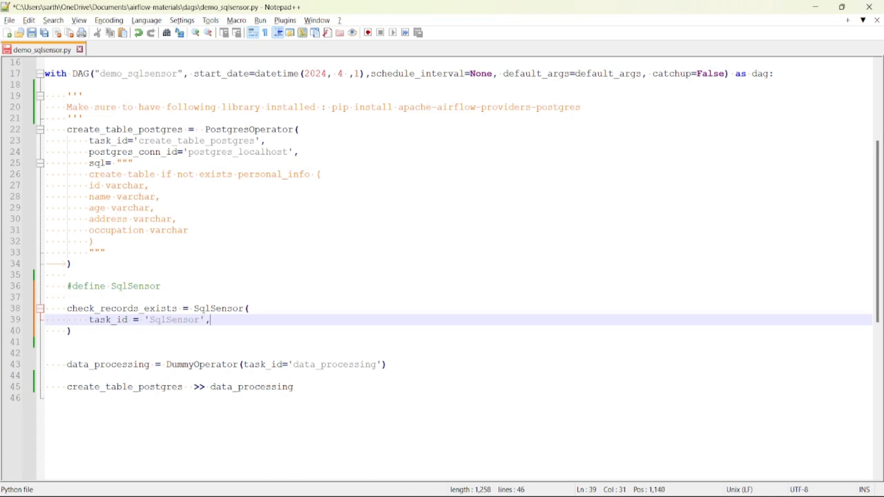
Step: Set the sensor's sql to 'select exists(select 1 from personal_info)'
type("s")
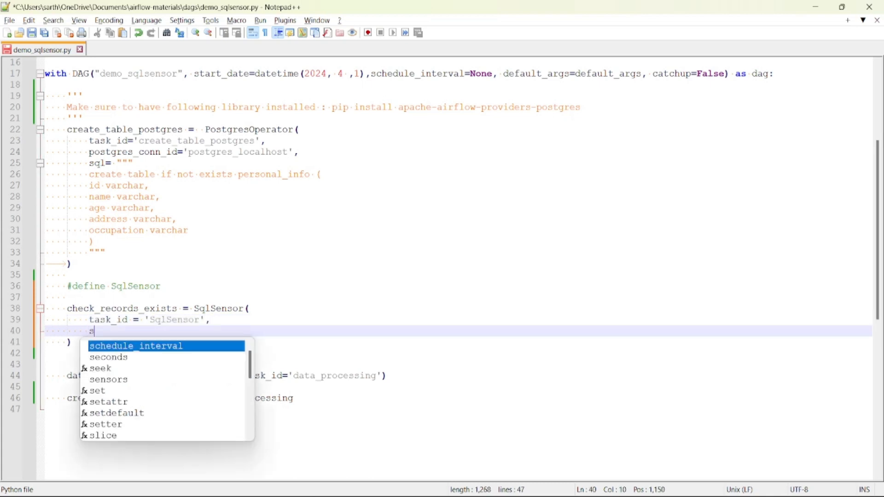
type("ql =")
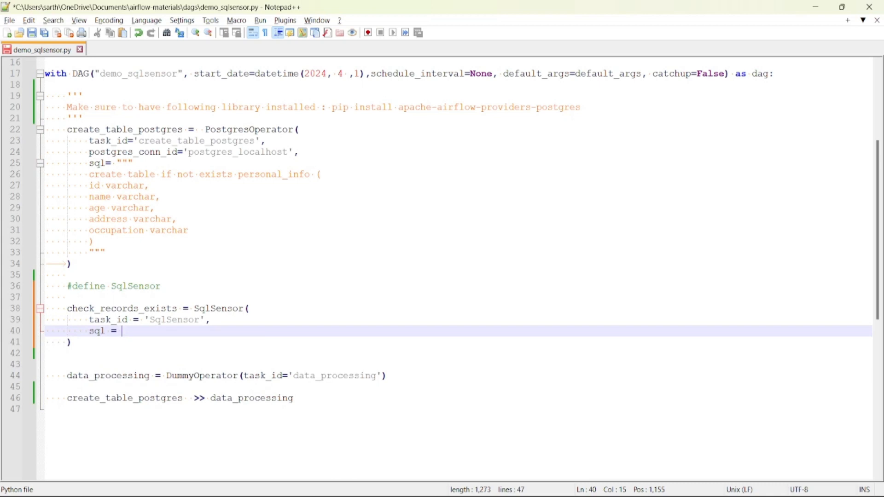
type("'s'")
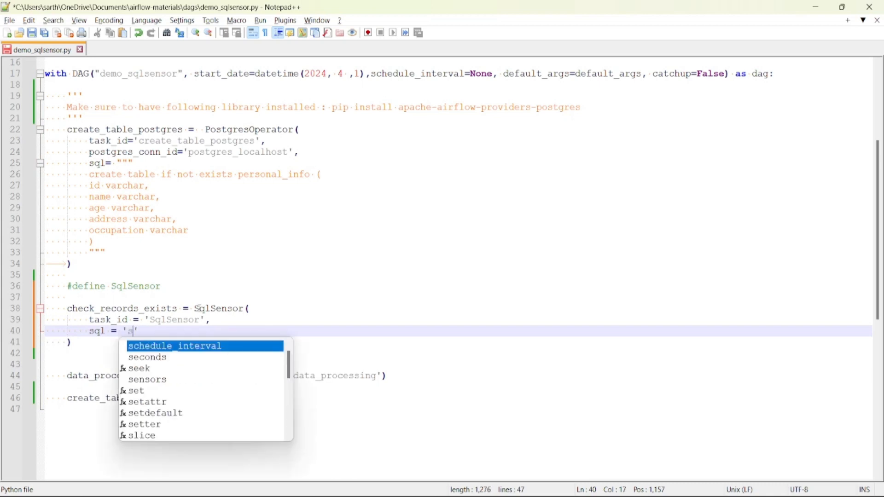
type("elect e")
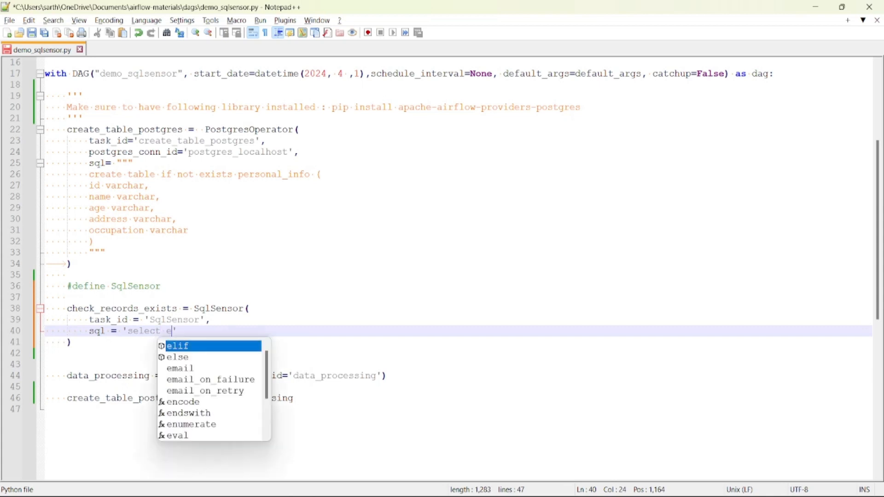
type("xists")
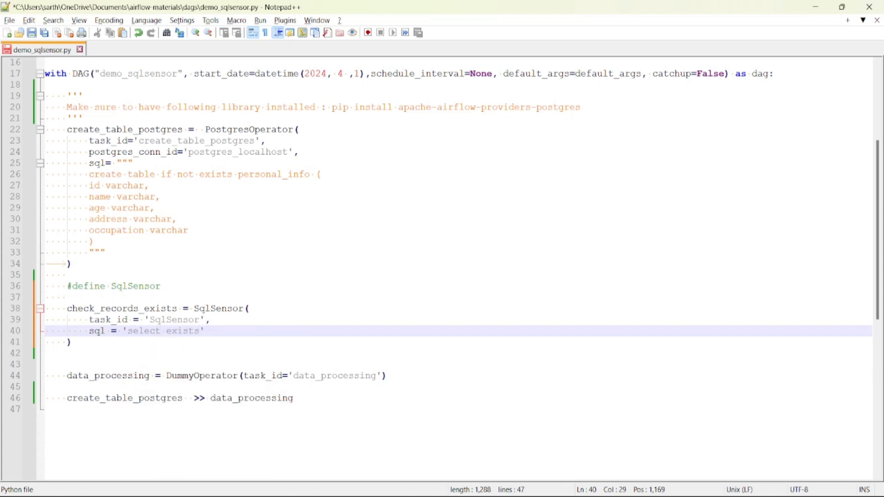
left_click(204, 331)
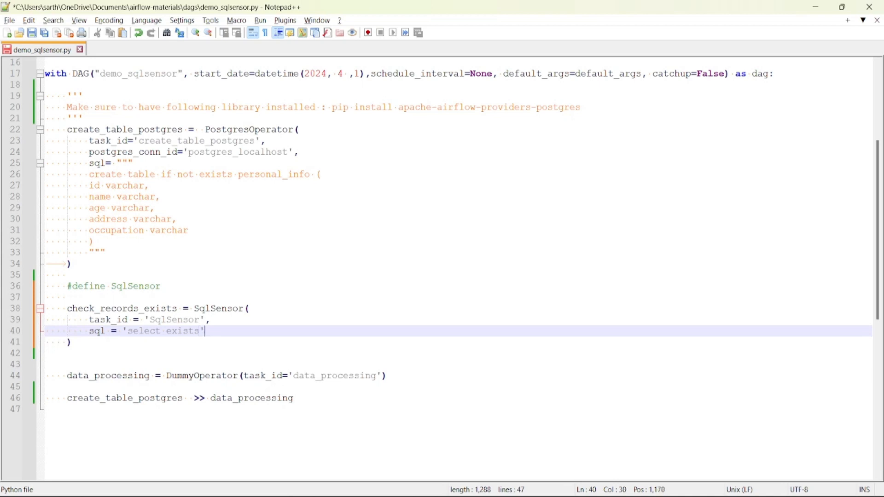
type("()")
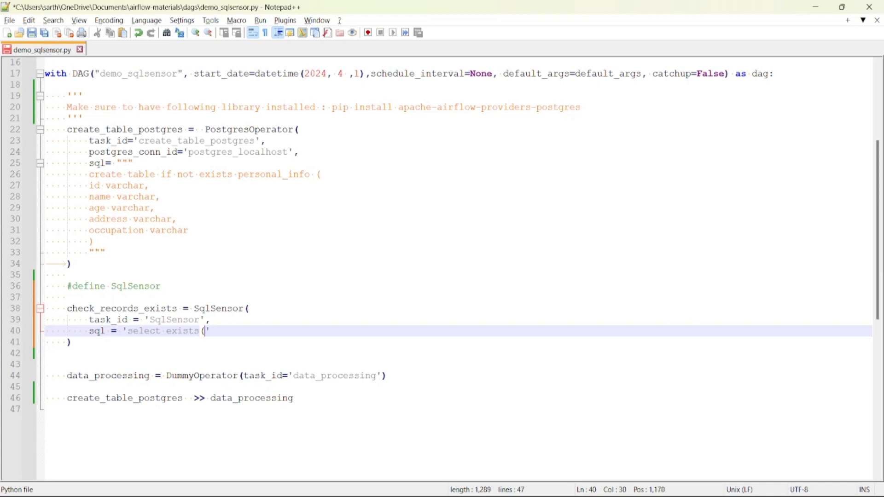
type("select 1 from )")
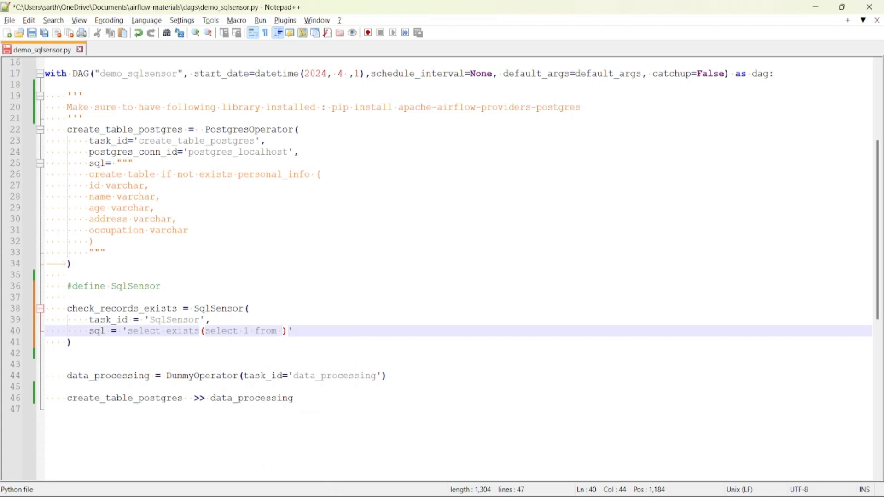
type("personal_info")
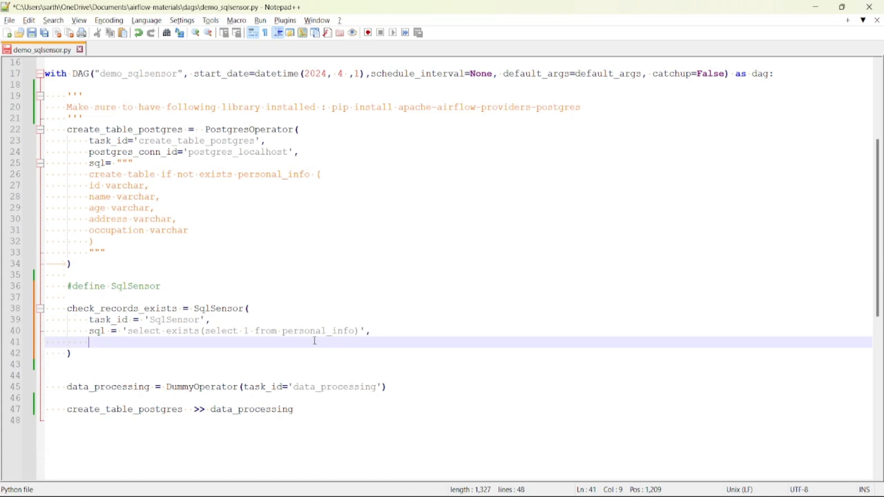
mouse_move(287, 331)
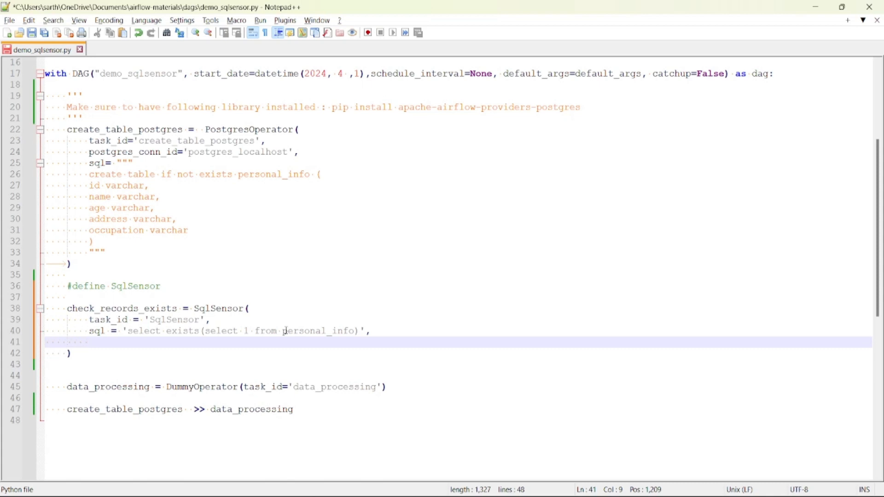
Step: Add conn_id 'postgres_localhost', poke_interval 5 and timeout 180 to the sensor
type("conn")
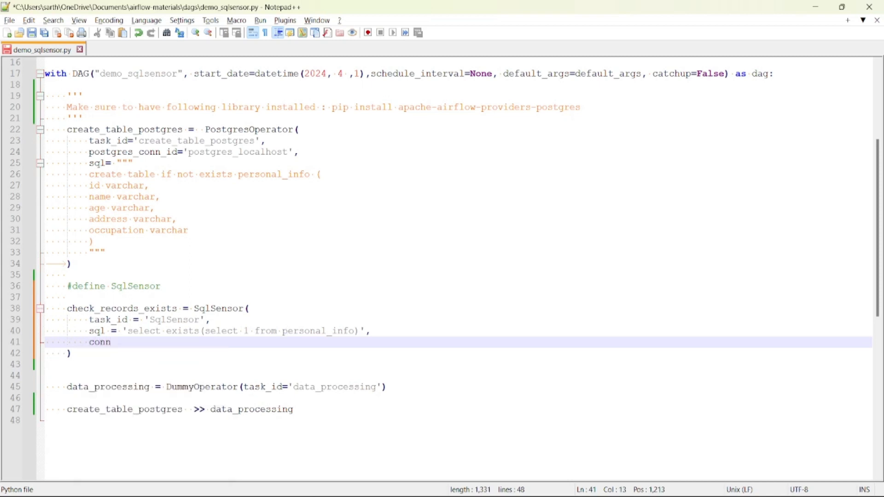
type("_id = '")
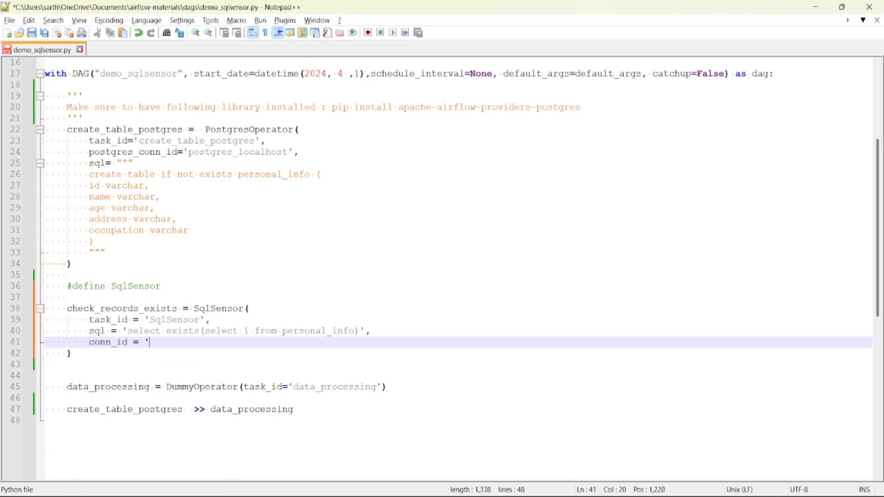
double_click(237, 152)
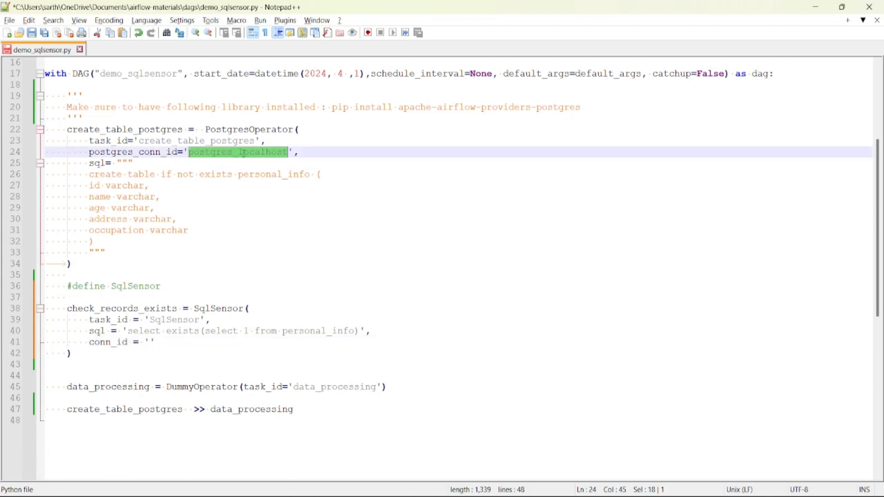
type("postgres_localhost")
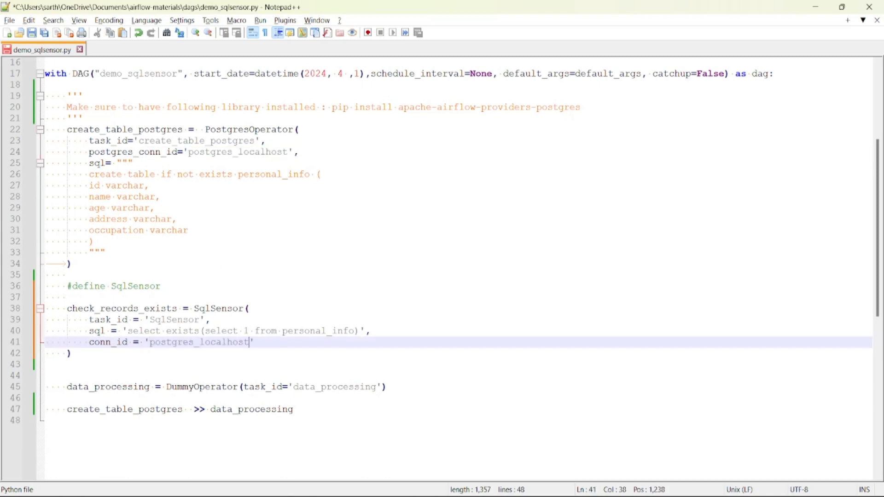
type(",")
key("Enter")
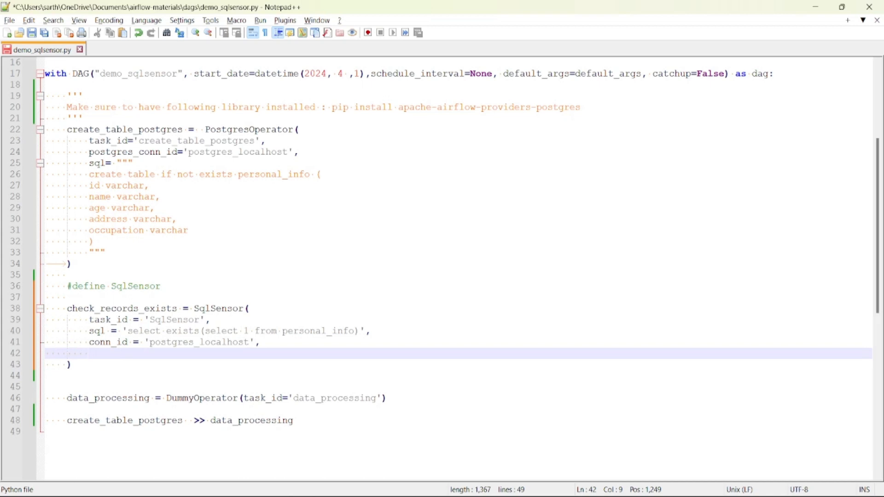
type("poke_")
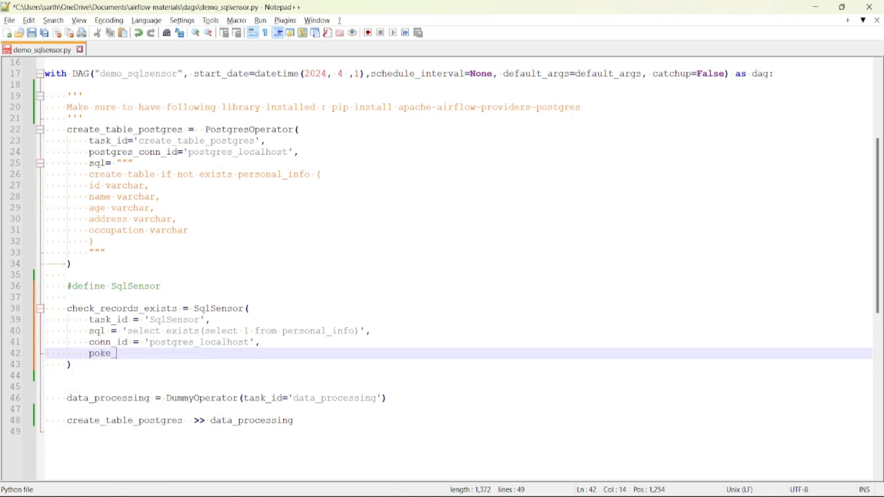
type("inte")
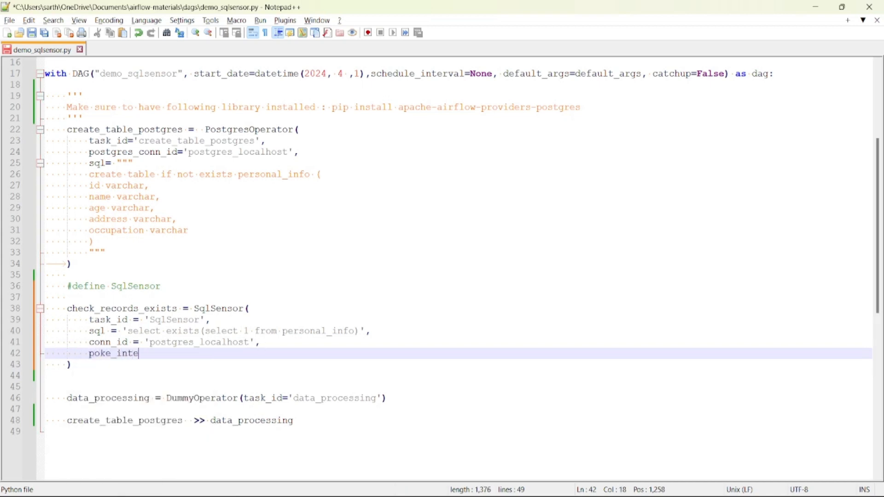
type("rval =")
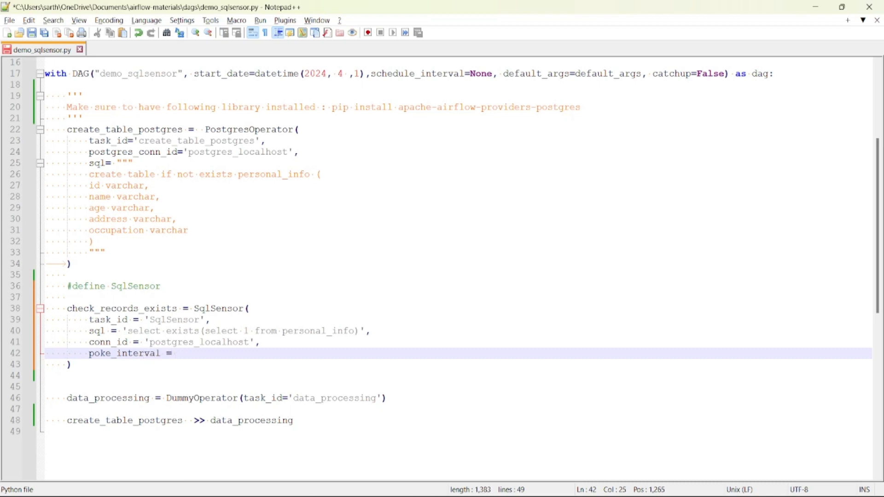
type("5,")
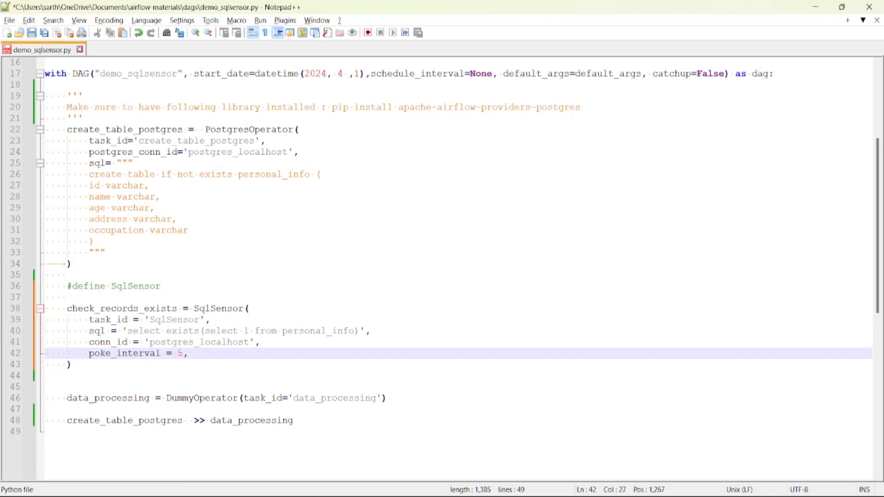
type("timeout =")
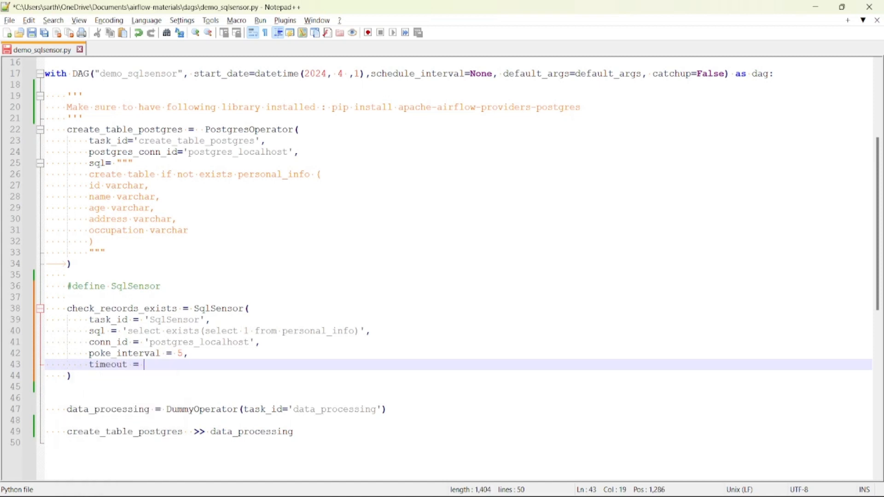
type("180")
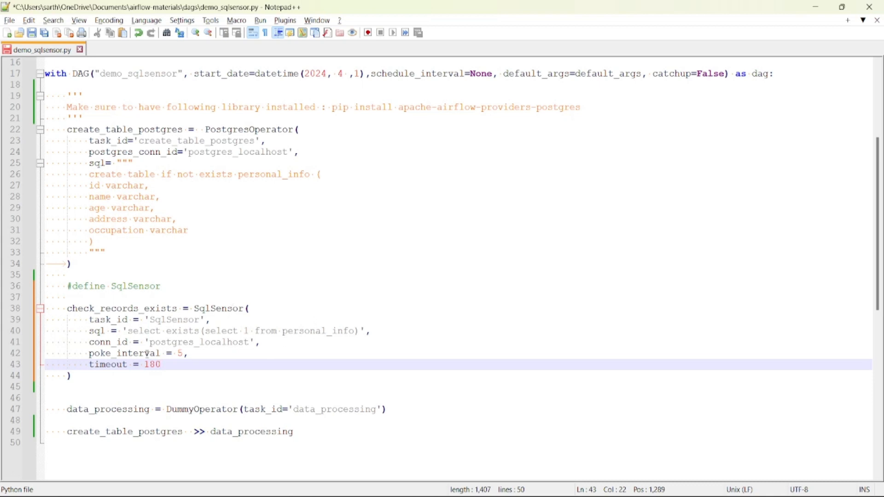
Step: Make line 49 read create_table_postgres >> check_records_exists >> data_processing
double_click(121, 308)
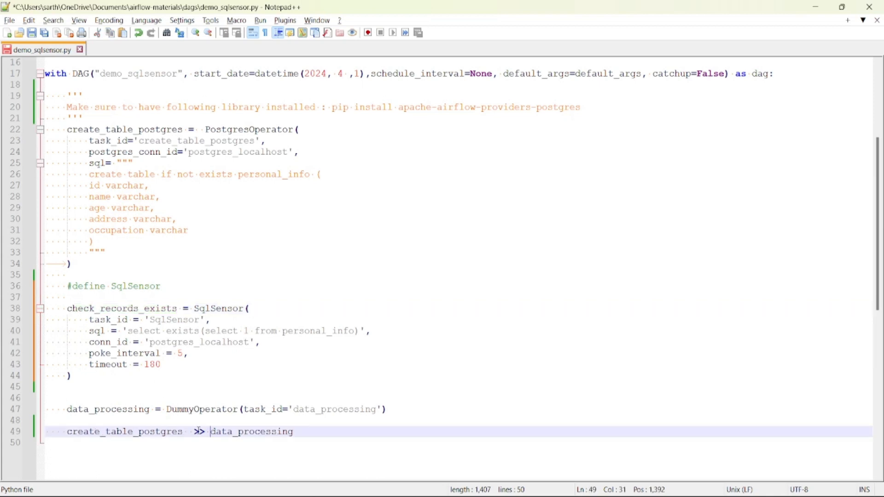
type("check_records_exists >")
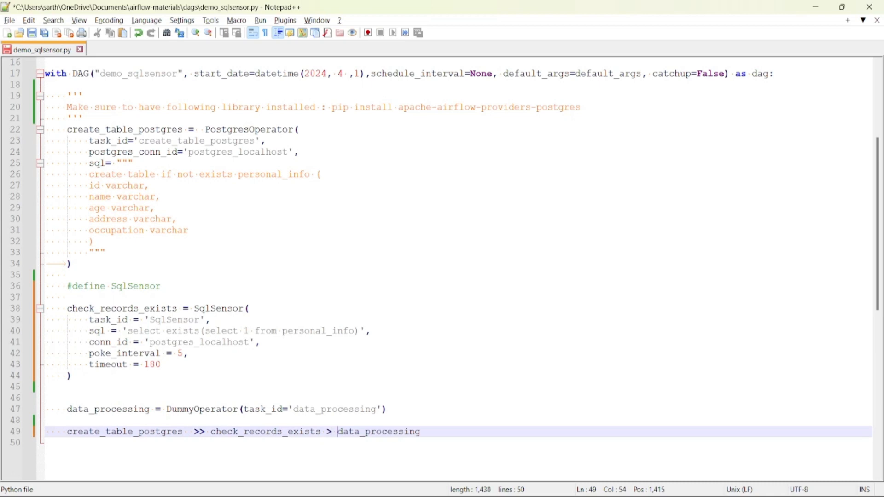
type("?")
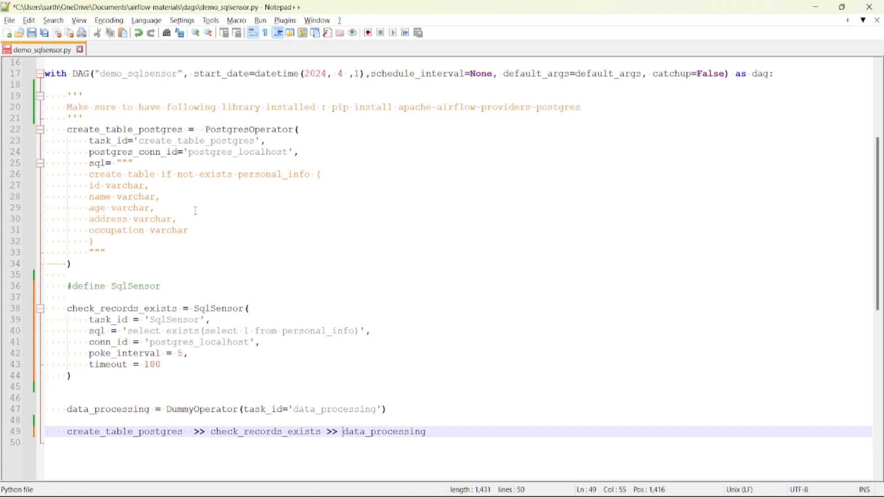
scroll("down", 3)
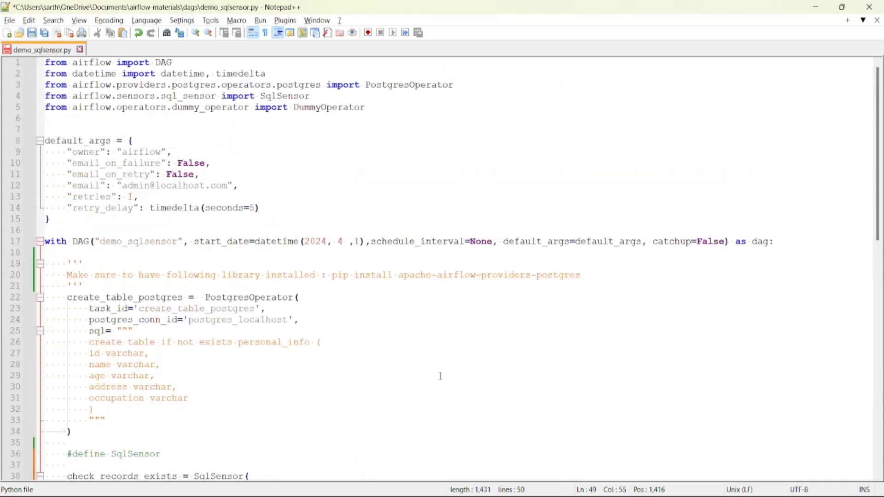
Step: Save the DAG file, reload Airflow's DAG list and open demo_sqlsensor
key("ctrl+s")
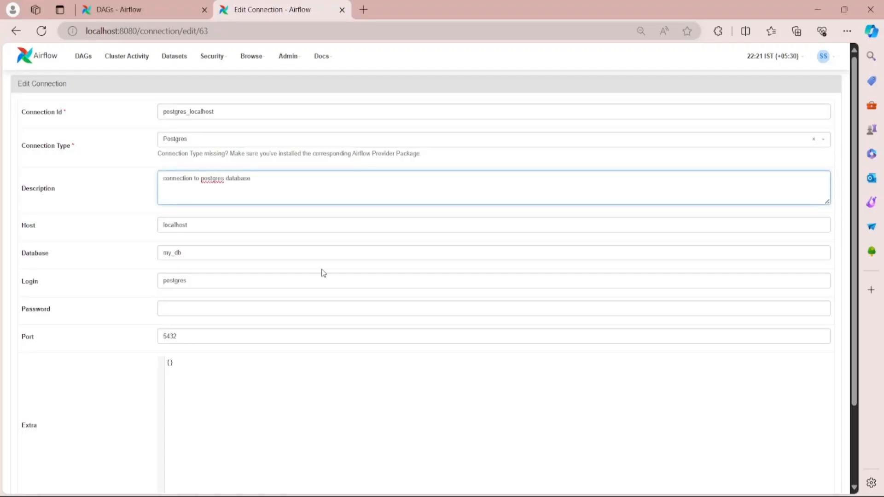
left_click(140, 10)
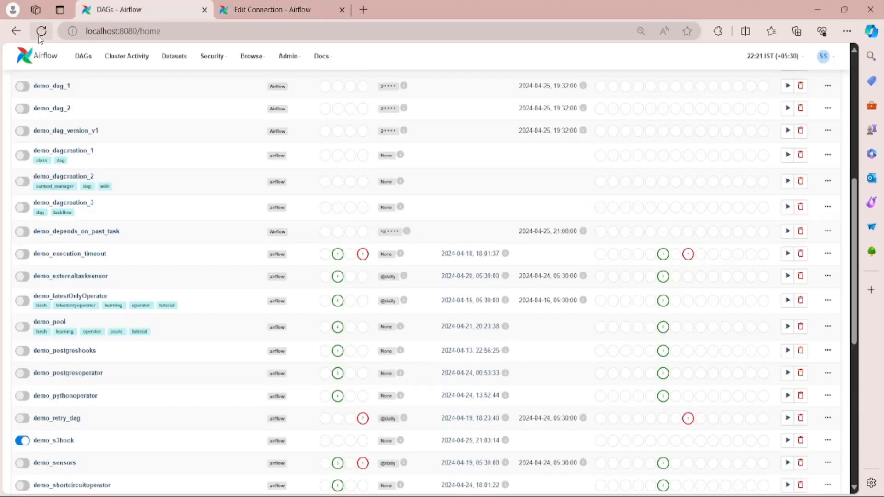
left_click(41, 31)
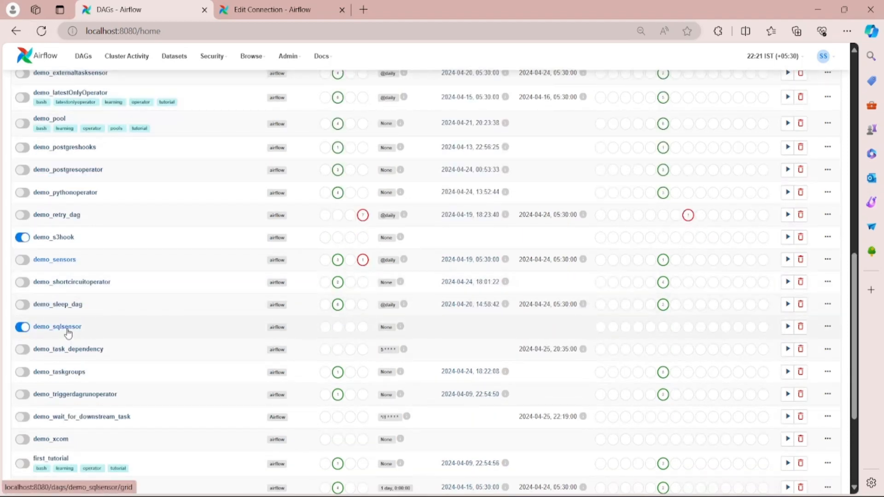
left_click(56, 326)
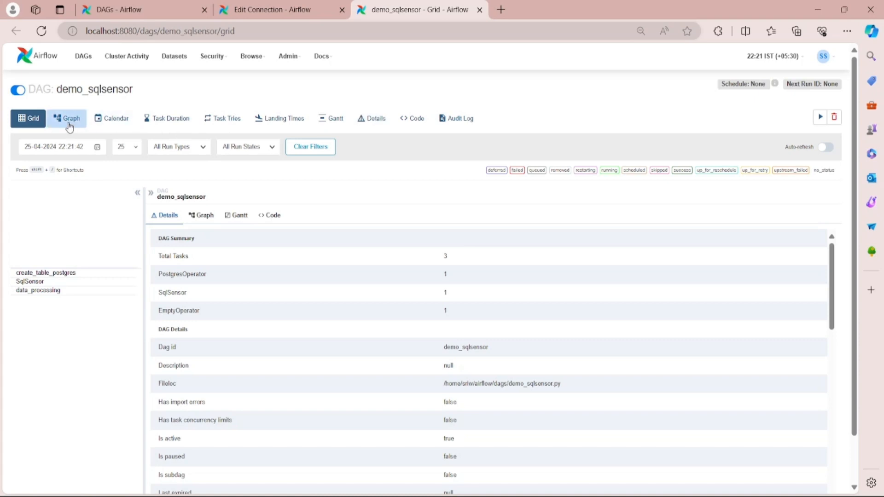
Step: Show the demo_sqlsensor Graph view and trigger a manual run
left_click(66, 118)
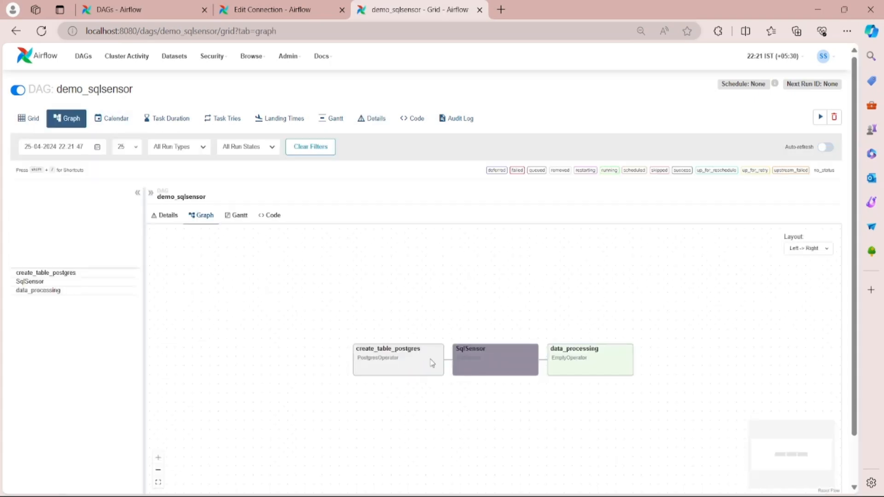
mouse_move(530, 367)
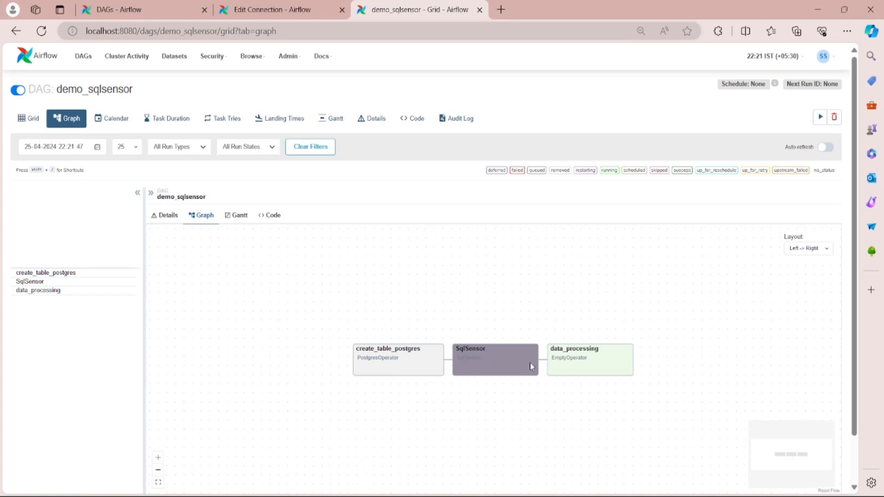
mouse_move(820, 117)
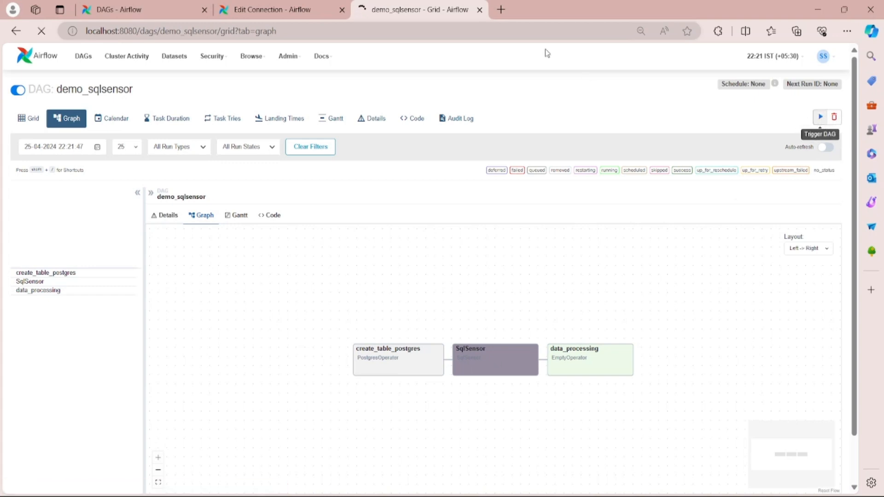
left_click(820, 117)
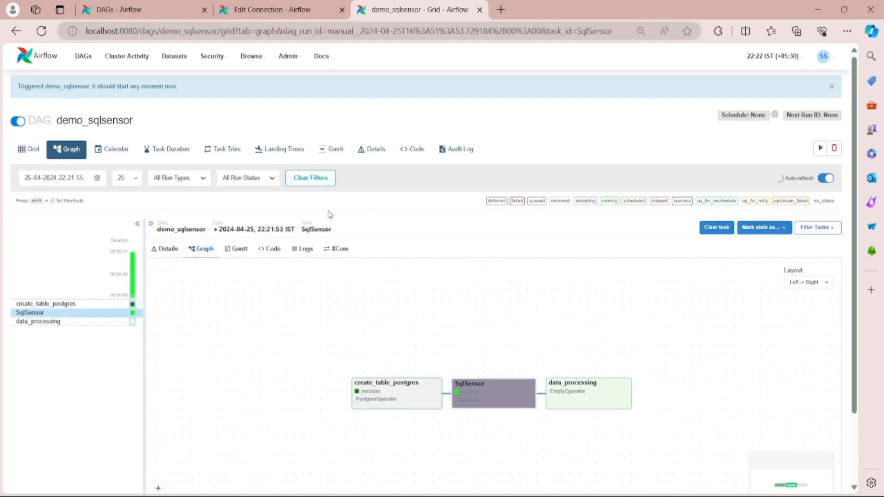
Step: View the running SqlSensor task's logs
left_click(305, 164)
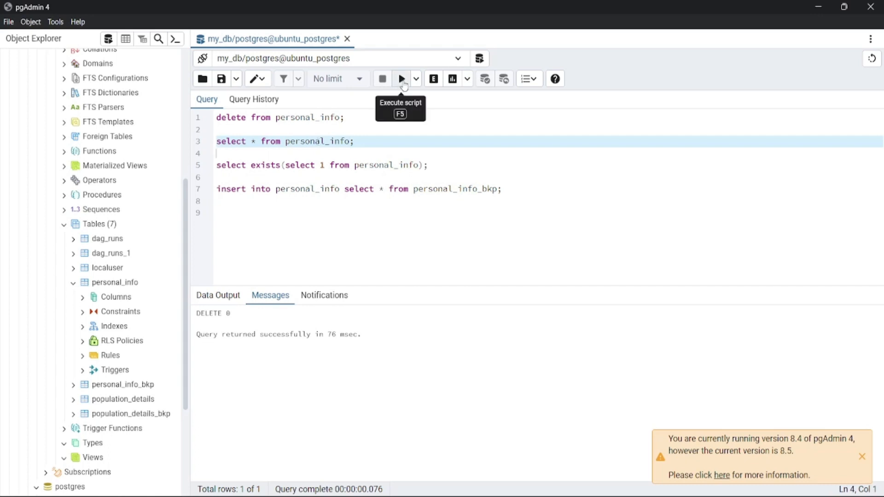
Step: Run select * from personal_info in pgAdmin to confirm the table is empty
left_click(401, 79)
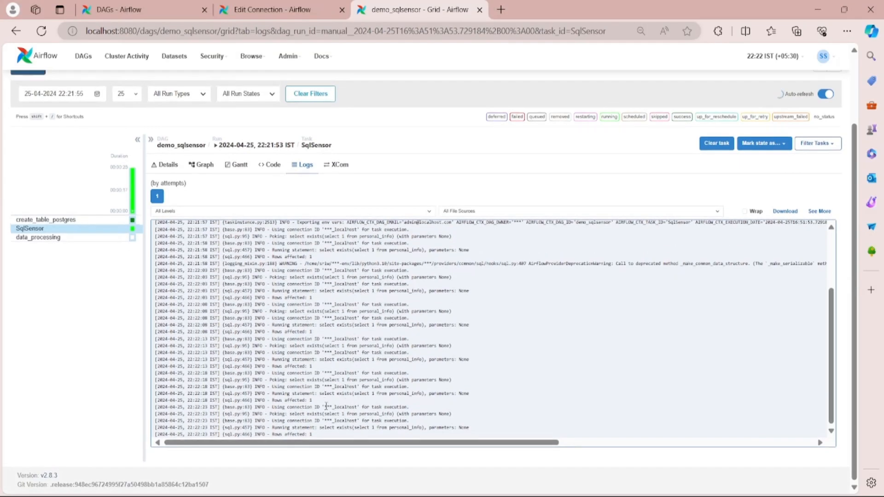
Step: Scroll through the SqlSensor poke logs, then select the insert statement in pgAdmin's query editor
scroll("down", 3)
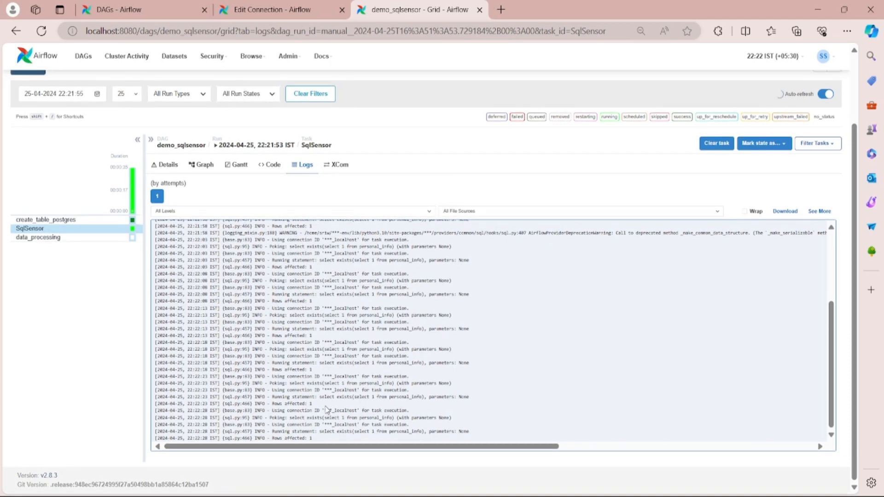
scroll("down", 3)
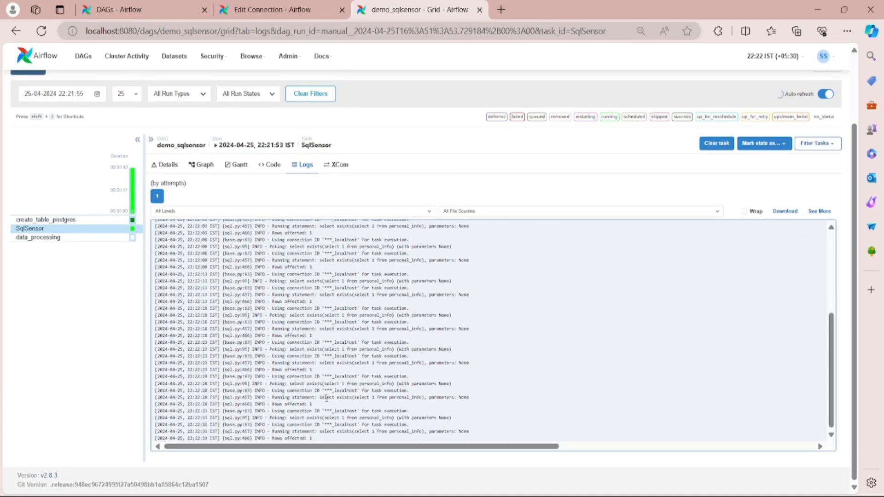
double_click(327, 397)
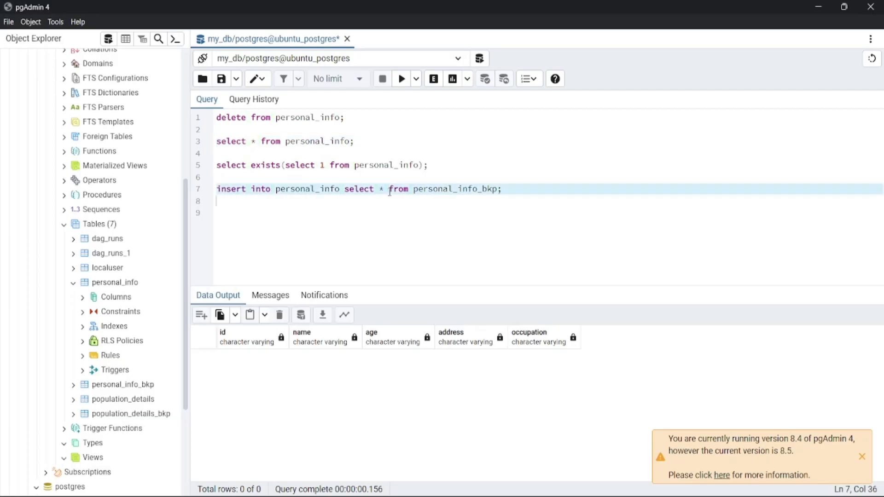
Step: Insert personal_info_bkp rows into personal_info, verify with select *, and return to Airflow logs
left_click(401, 79)
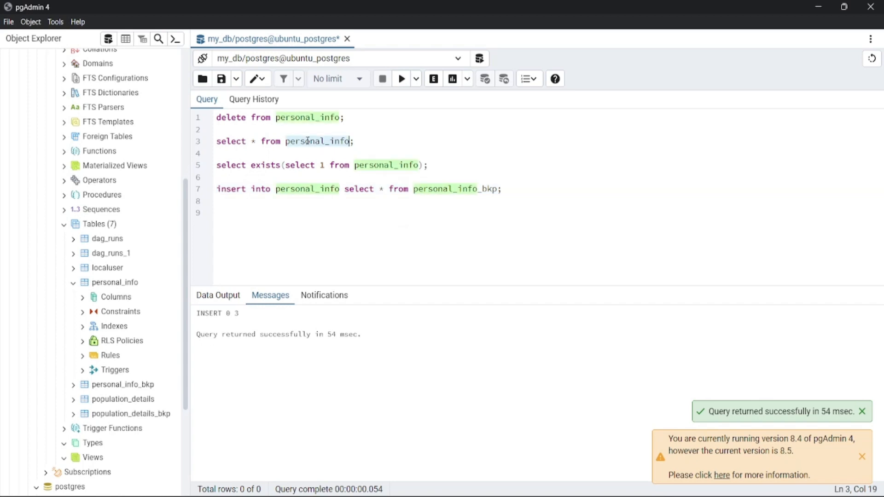
left_click(401, 78)
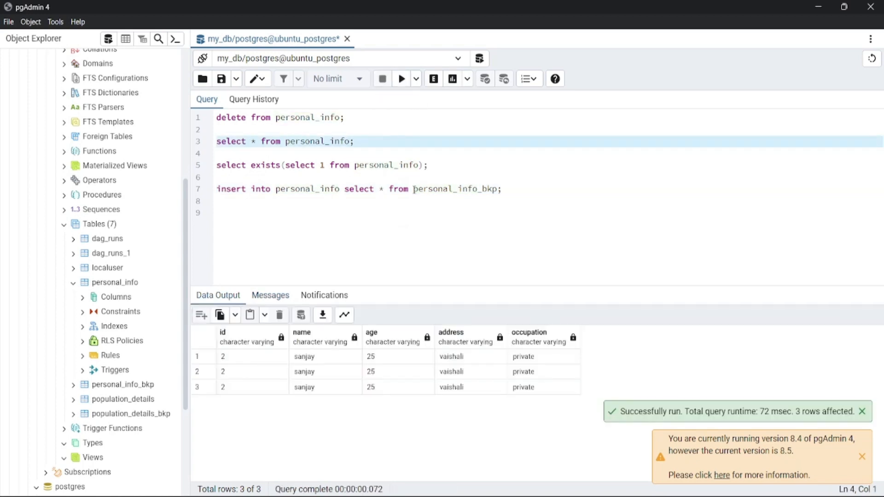
mouse_move(344, 384)
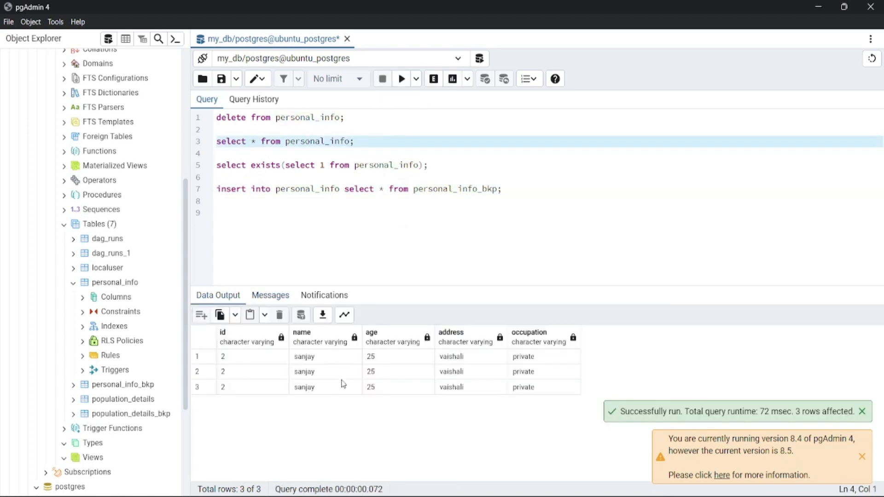
left_click(862, 411)
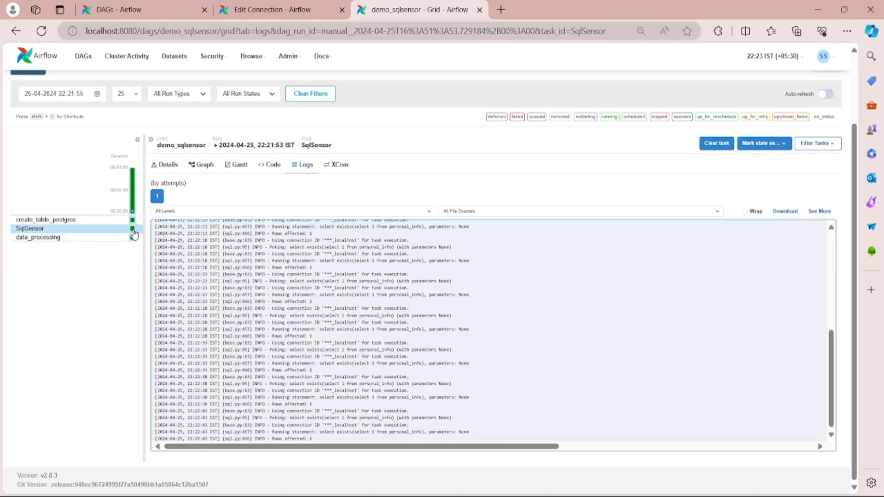
mouse_move(105, 232)
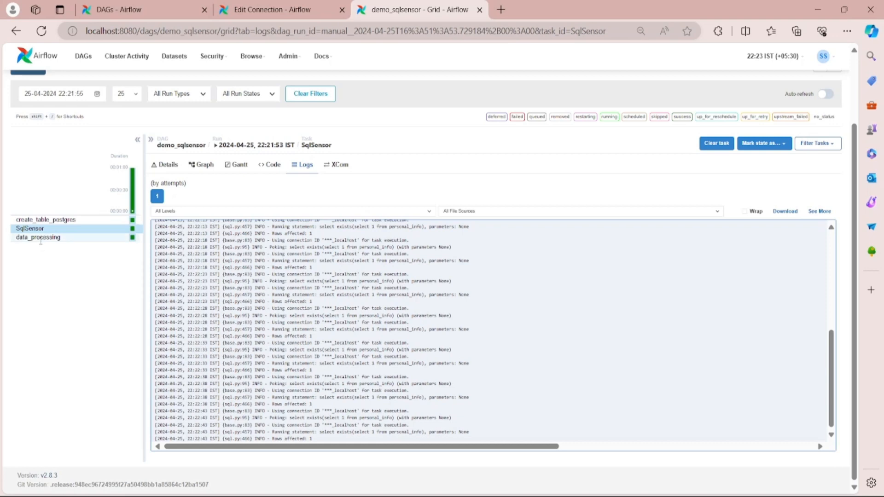
mouse_move(40, 238)
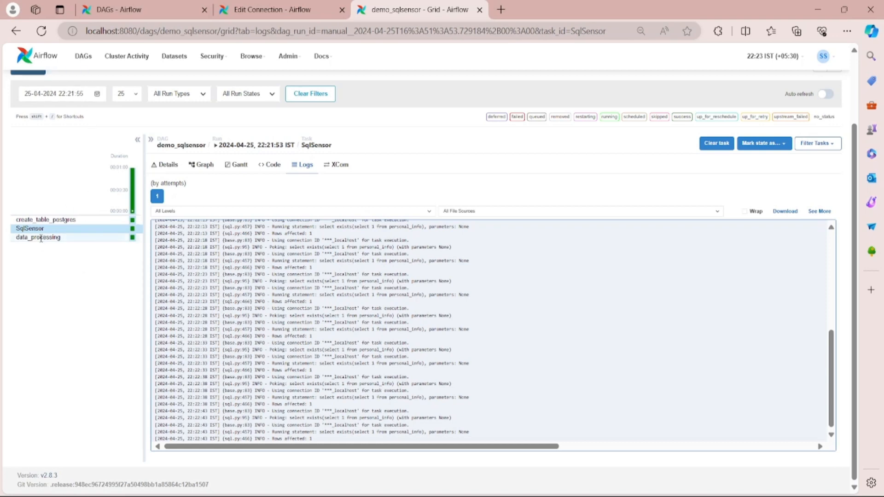